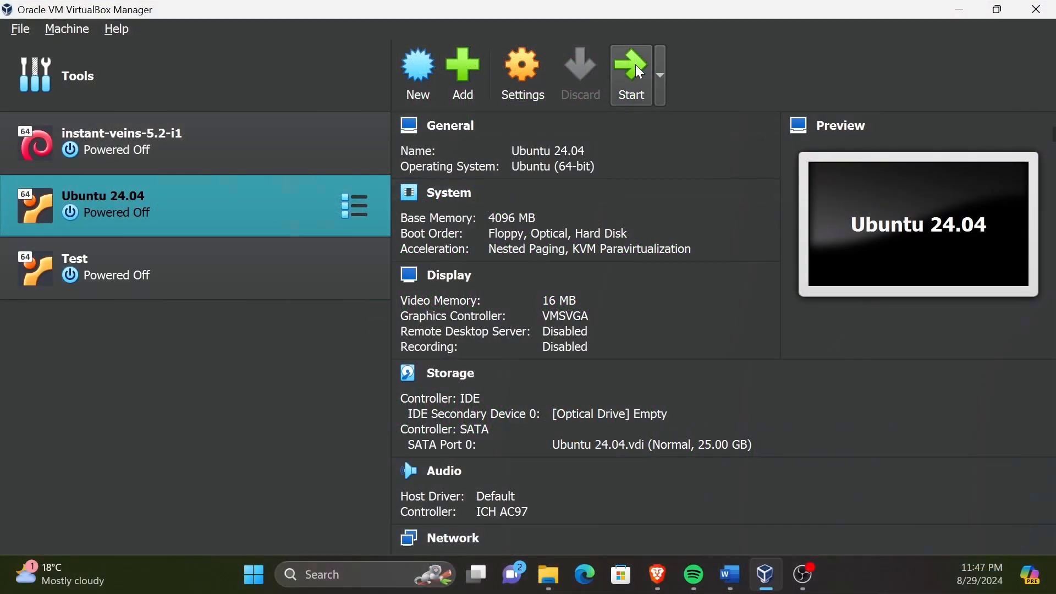
Step: Boot the Ubuntu 24.04 VM and log in with the user account's password
left_click(630, 74)
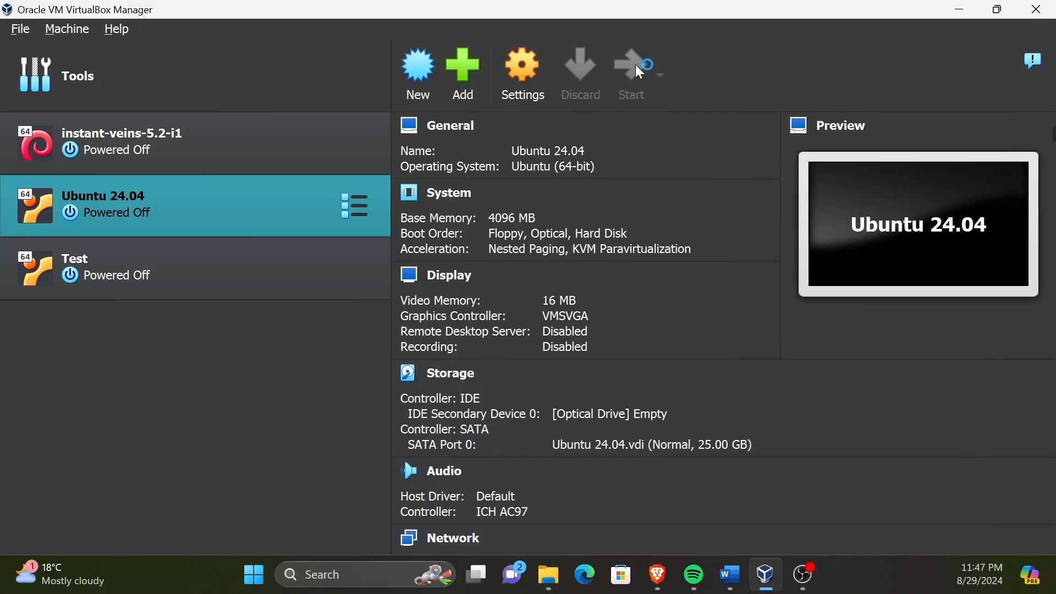
left_click(629, 73)
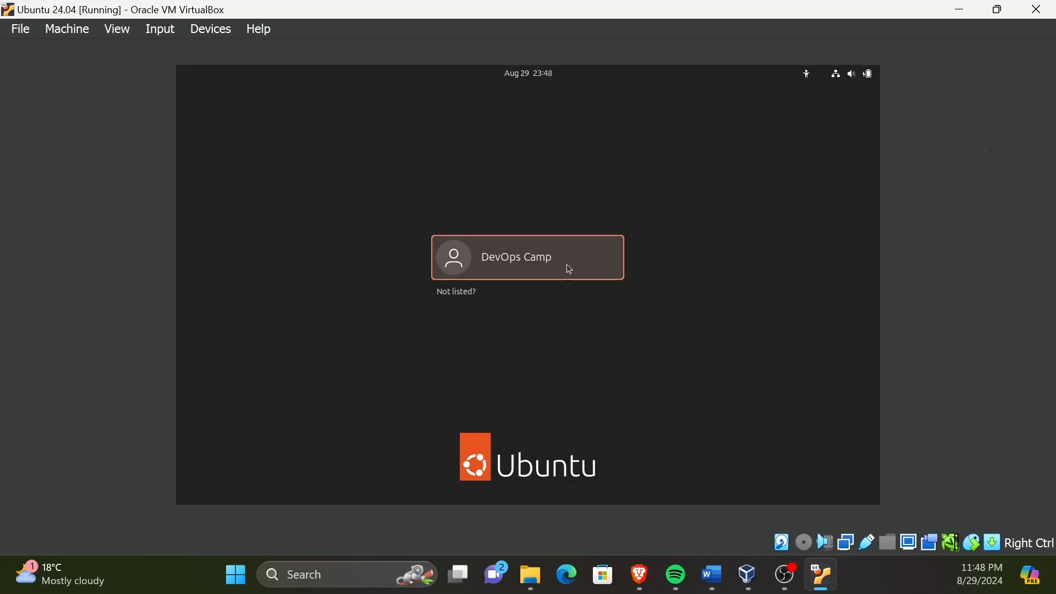
left_click(528, 257)
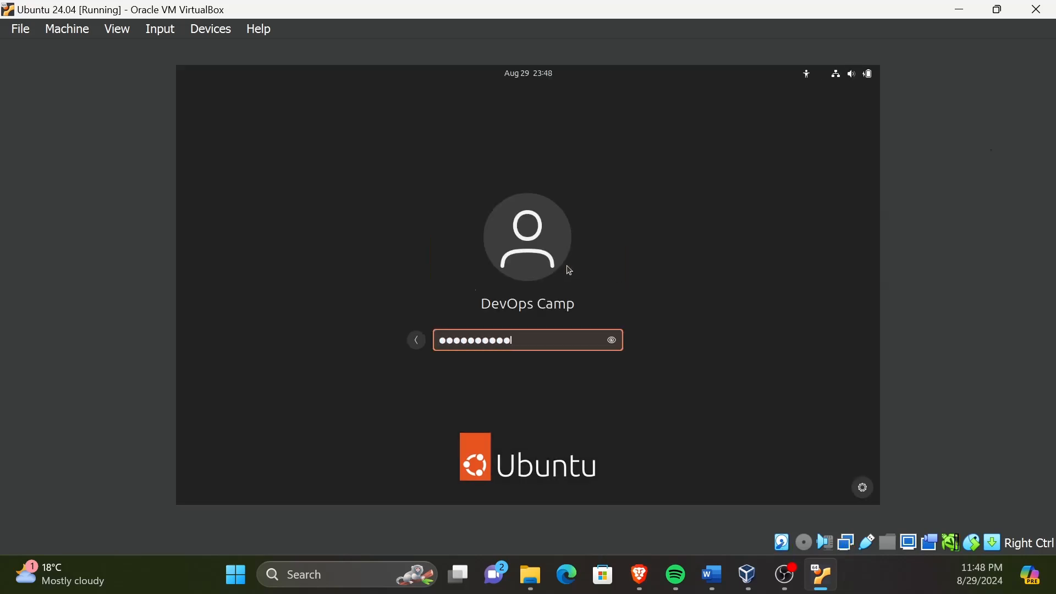
key("Return")
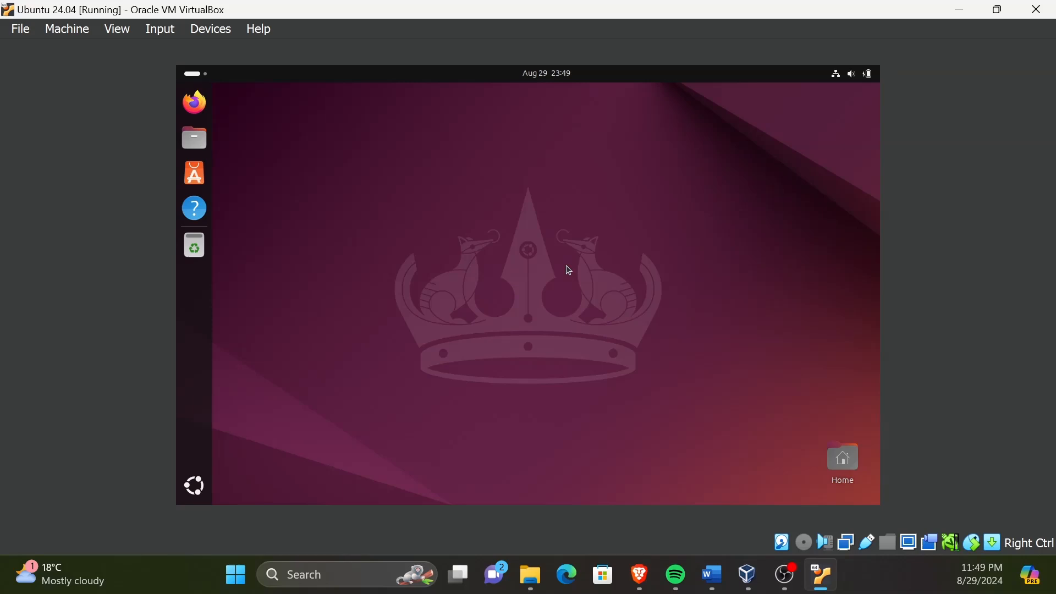
Step: Open a terminal from the Ubuntu desktop's right-click menu
right_click(567, 269)
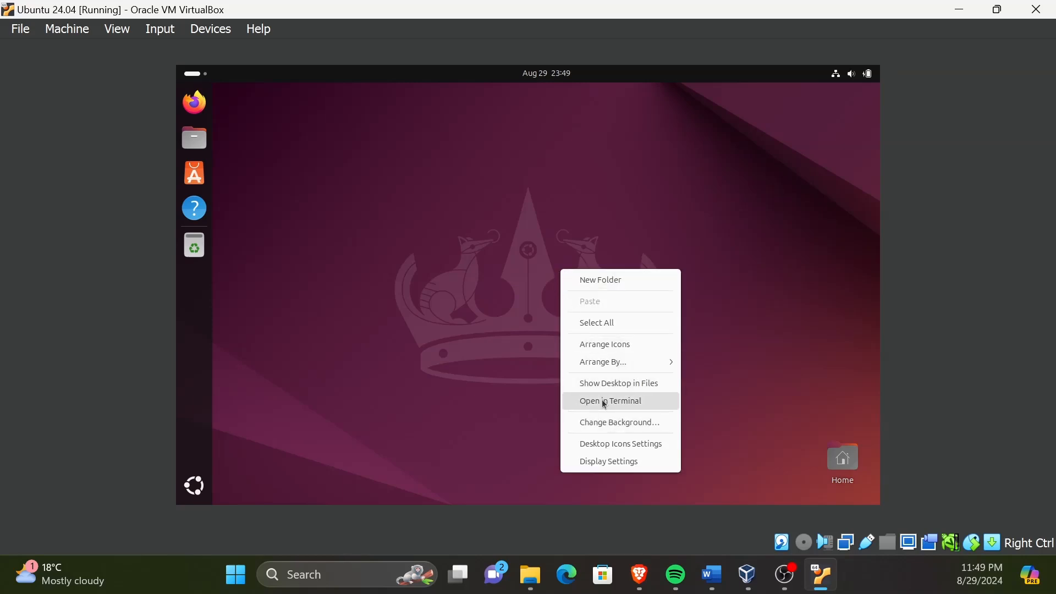
left_click(610, 400)
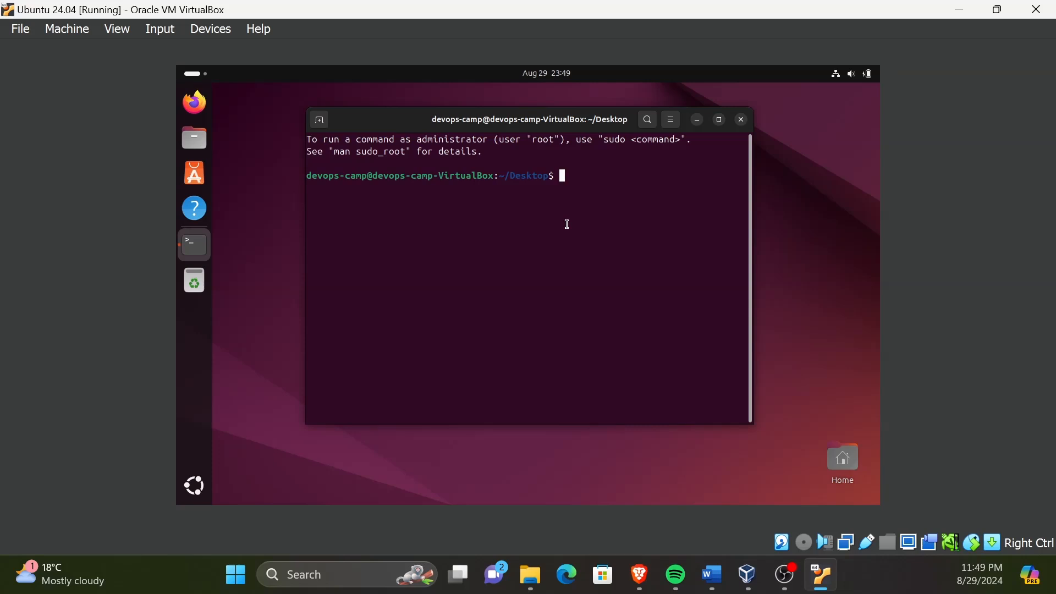
Step: Run 'sudo apt update' with the sudo password, reporting 168 upgradable packages
type("sudo")
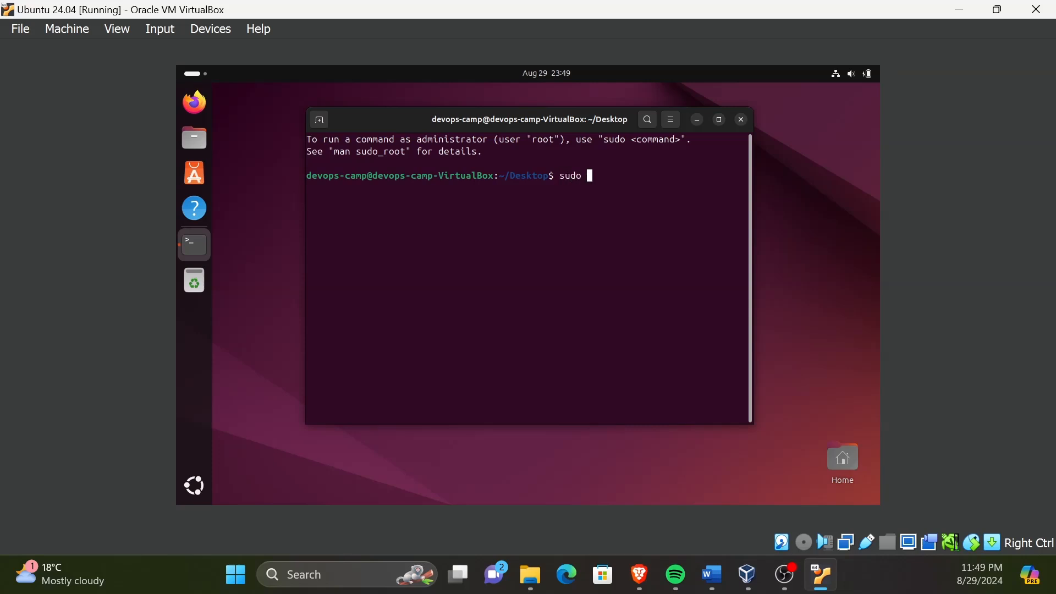
type("apt")
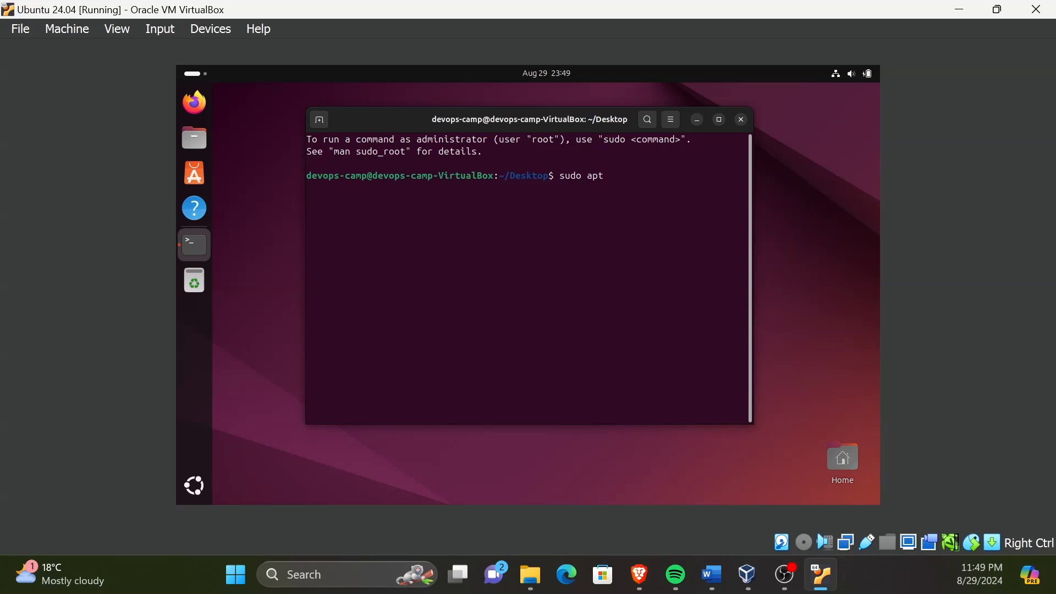
type("upda")
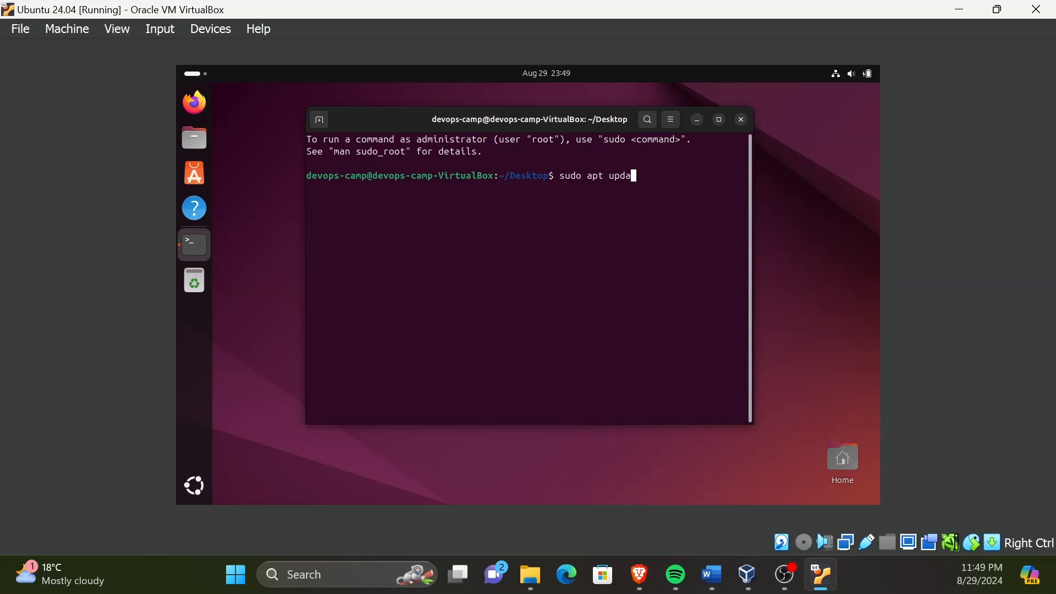
key("Return")
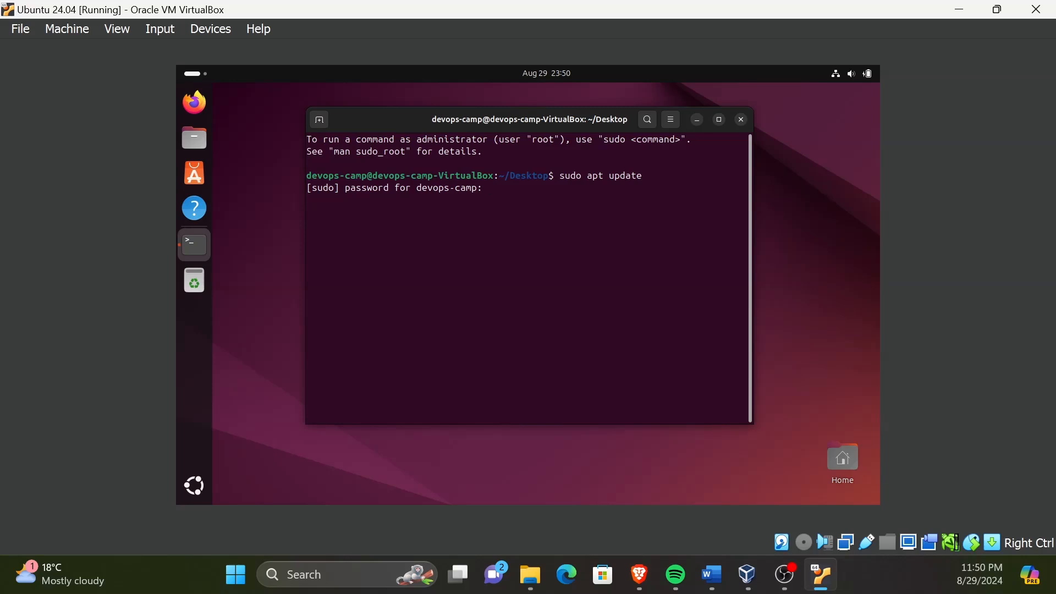
key("Return")
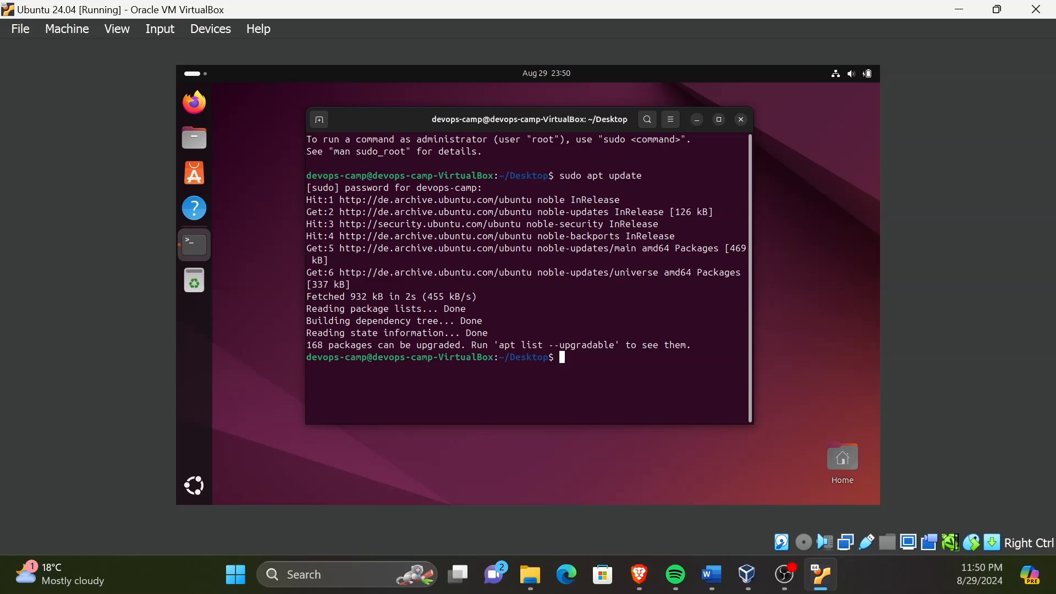
Step: Run 'sudo apt full-upgrade' and answer Y to upgrade all 168 packages
type("sudo apt fu")
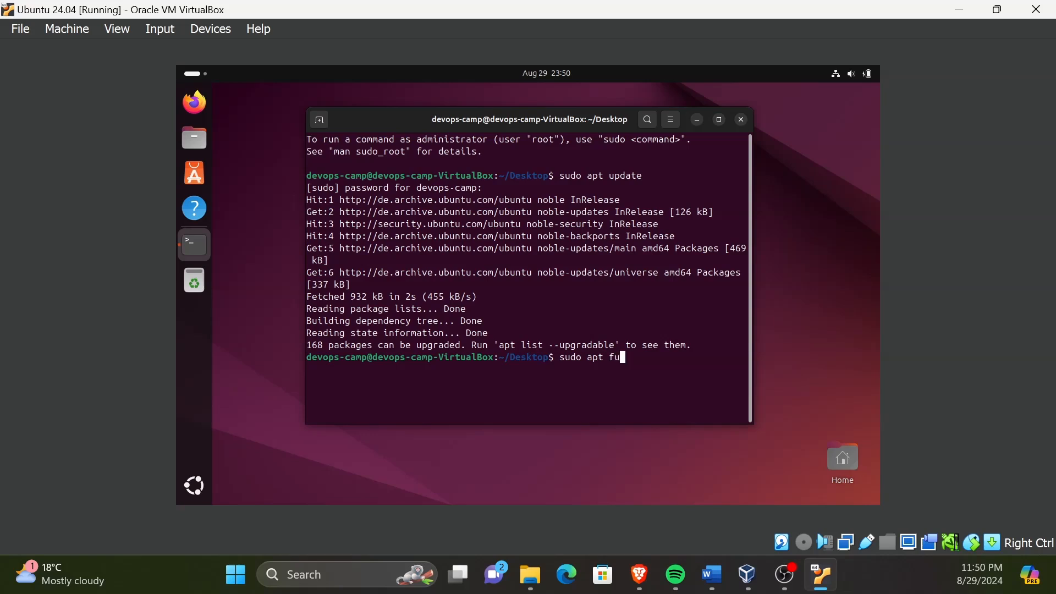
type("ll-")
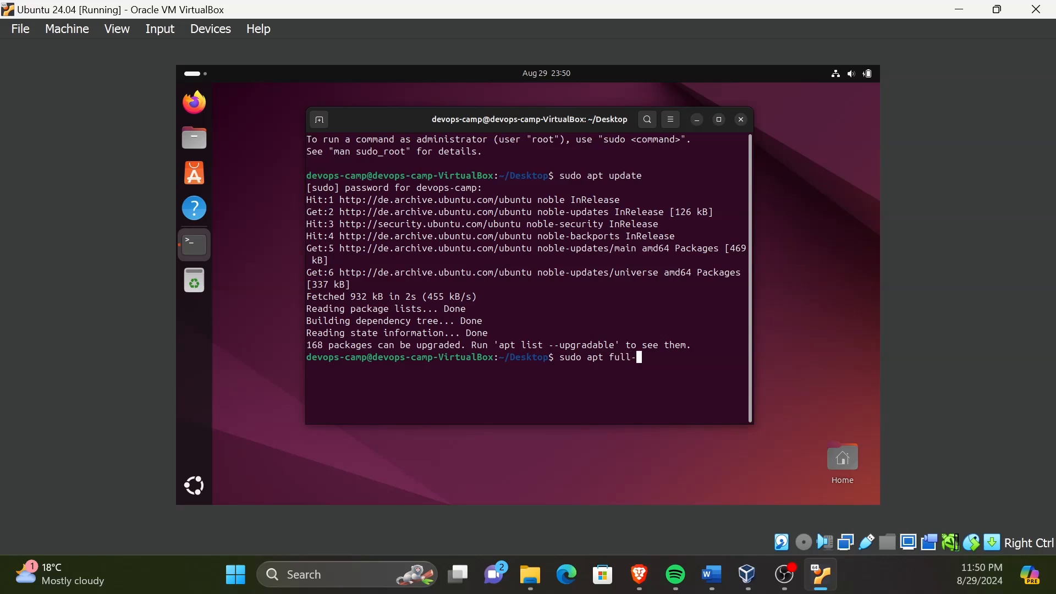
type("pgrade")
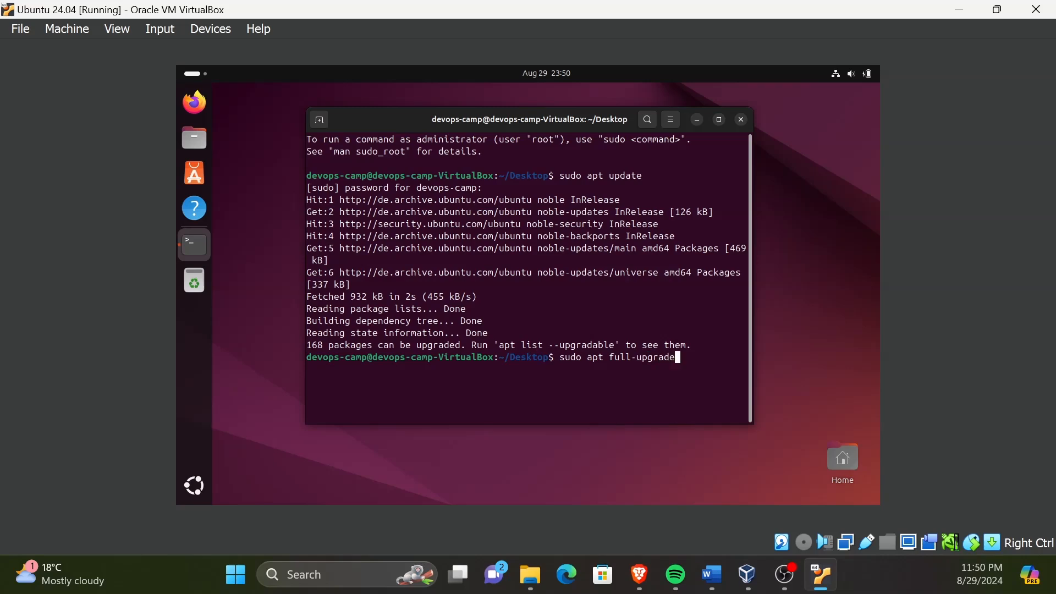
key("Return")
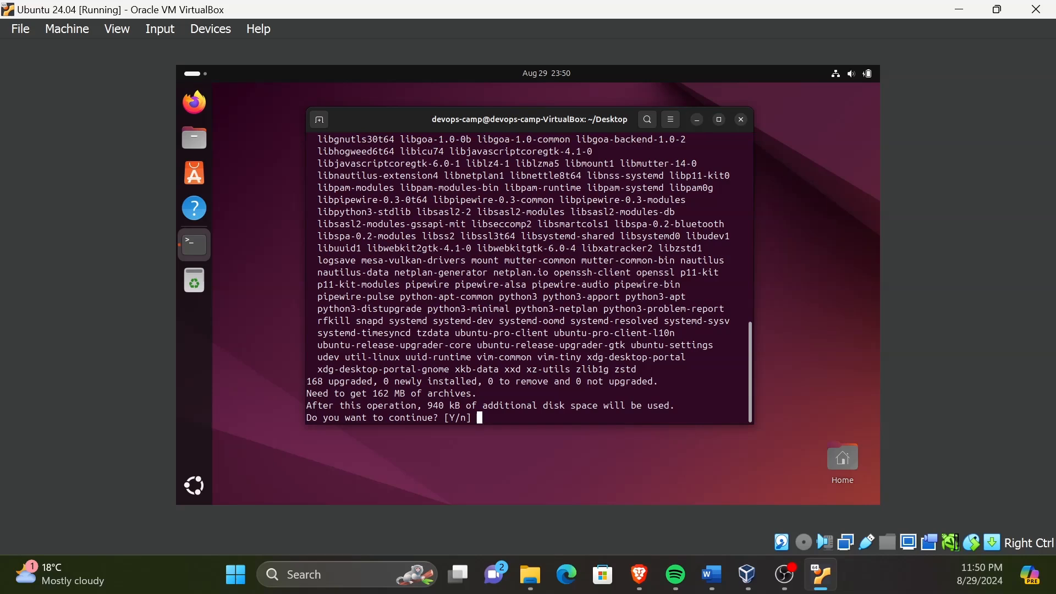
type("Y")
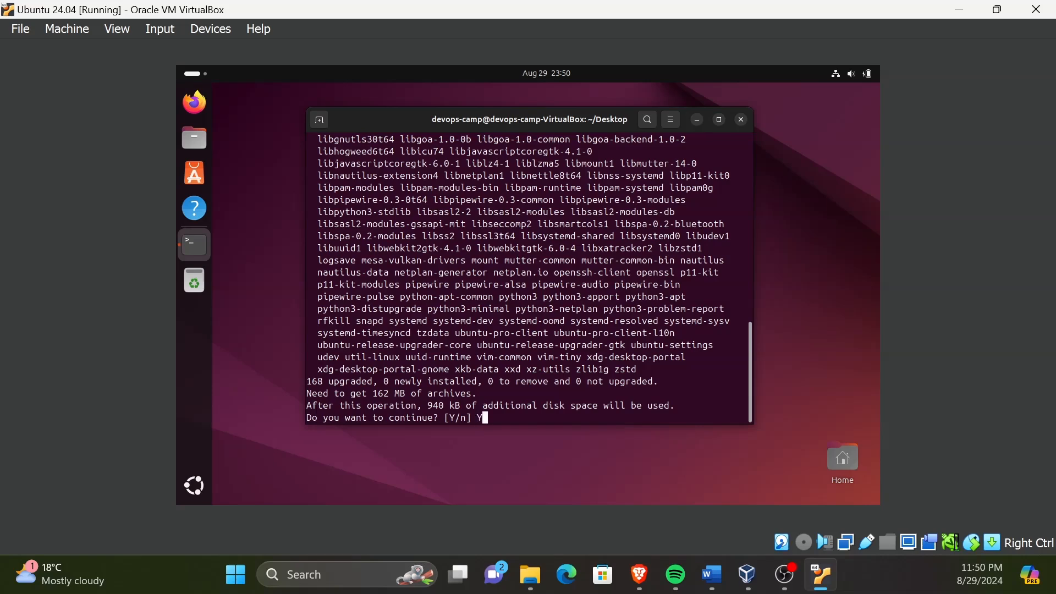
key("Return")
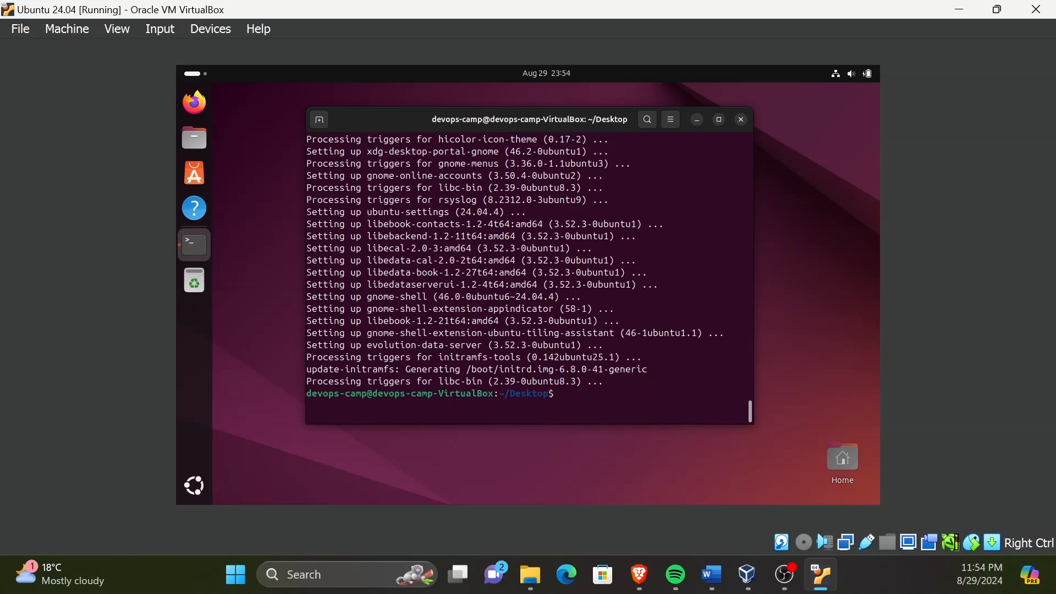
Step: Clear the upgrade output from the terminal with 'clear'
key("Return")
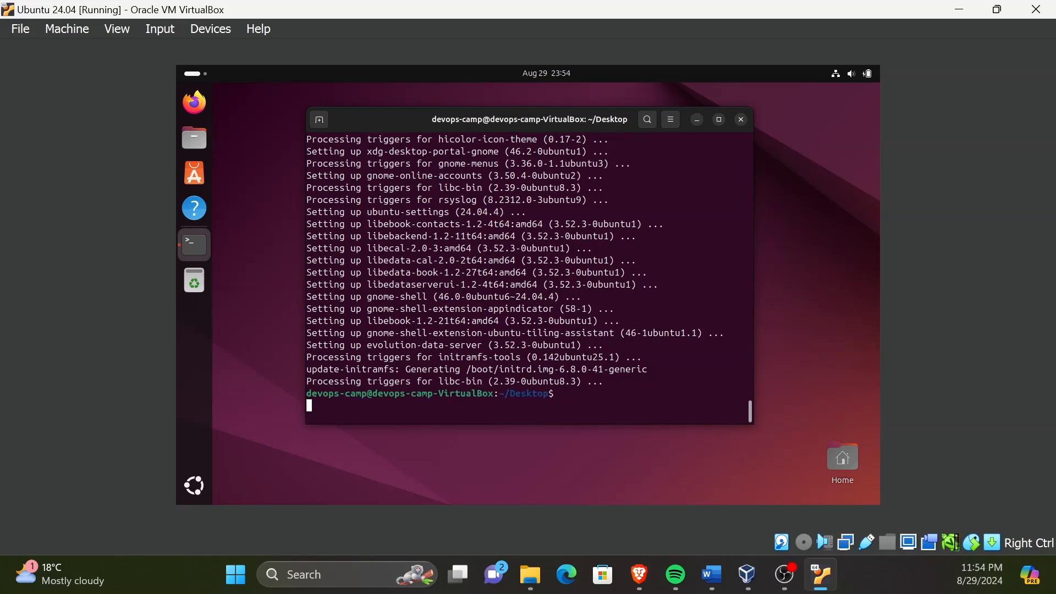
key("Return")
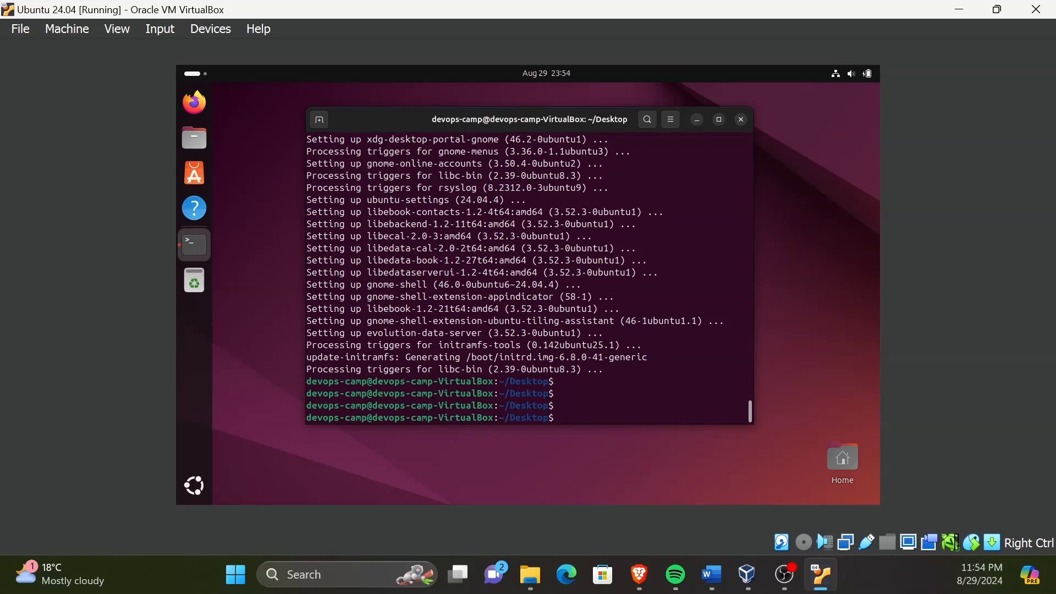
type("clear")
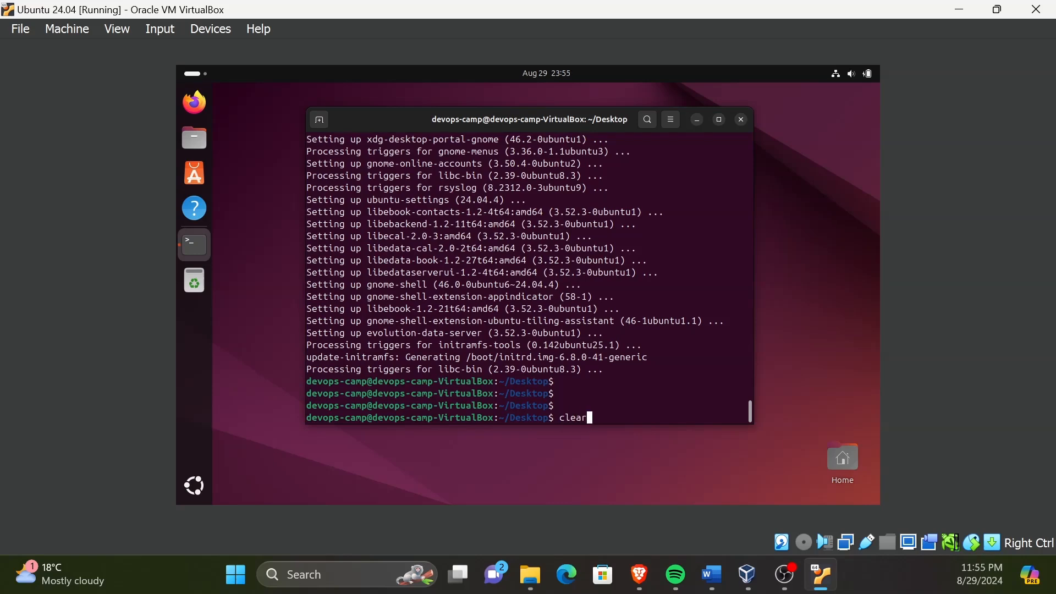
key("Return")
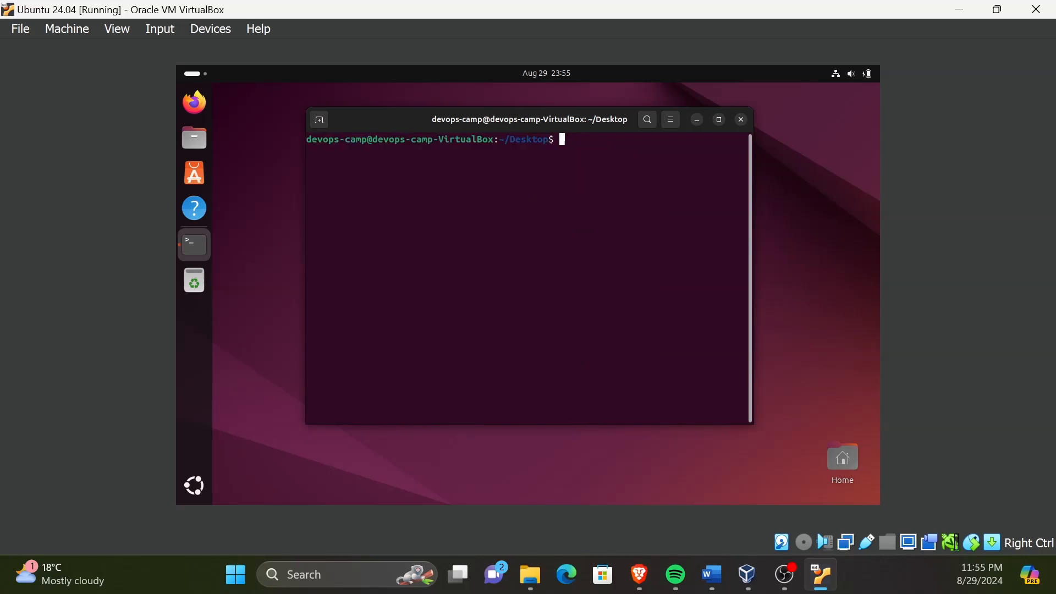
Step: Issue the 'reboot' command to restart the Ubuntu system
key("Return")
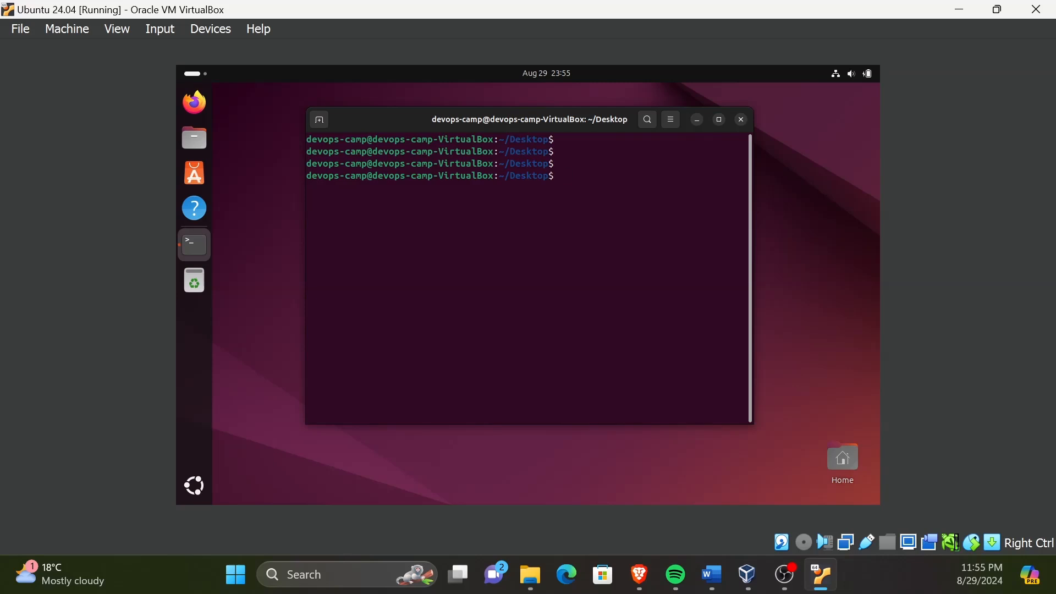
type("reboo")
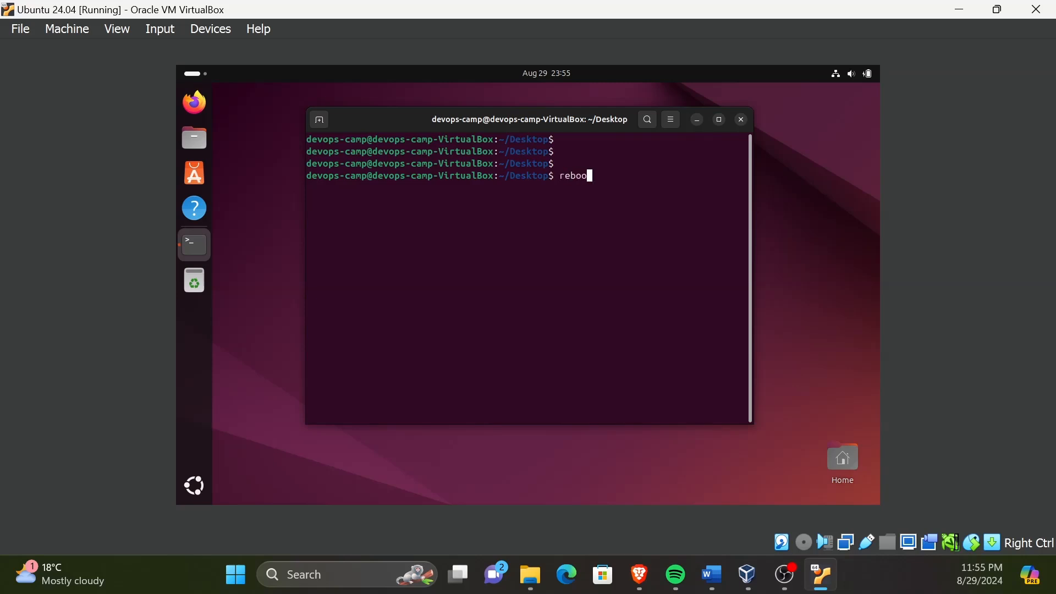
key("Return")
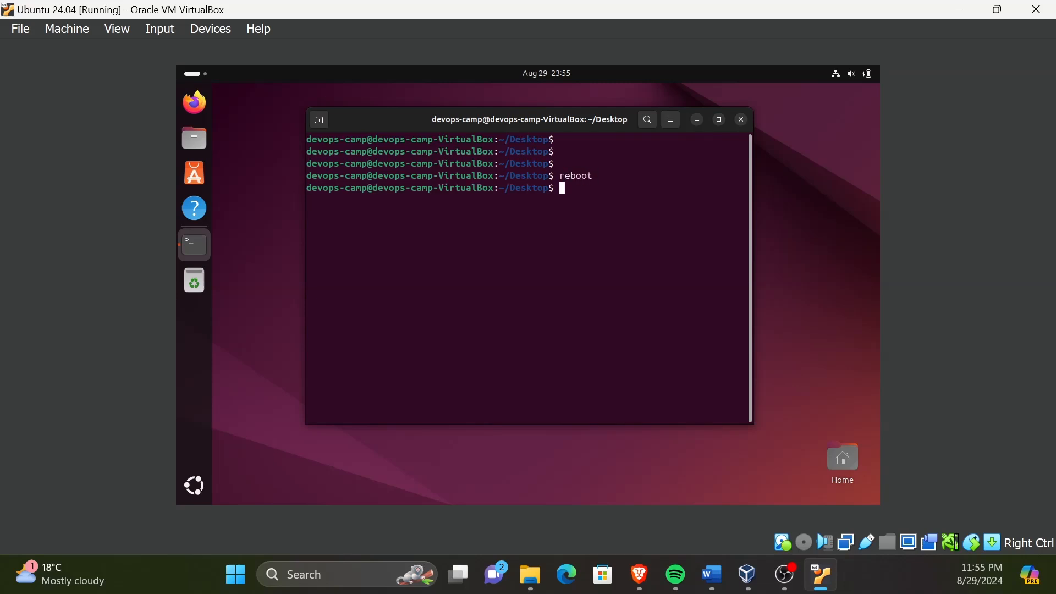